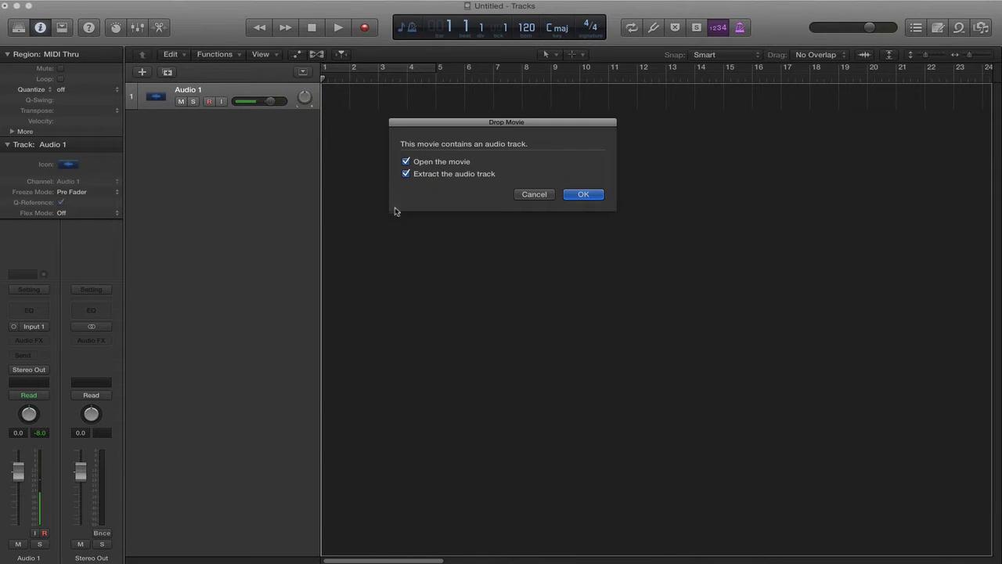
# Step: Confirm importing the Action clip with the movie opened and its audio track extracted
pyautogui.click(583, 194)
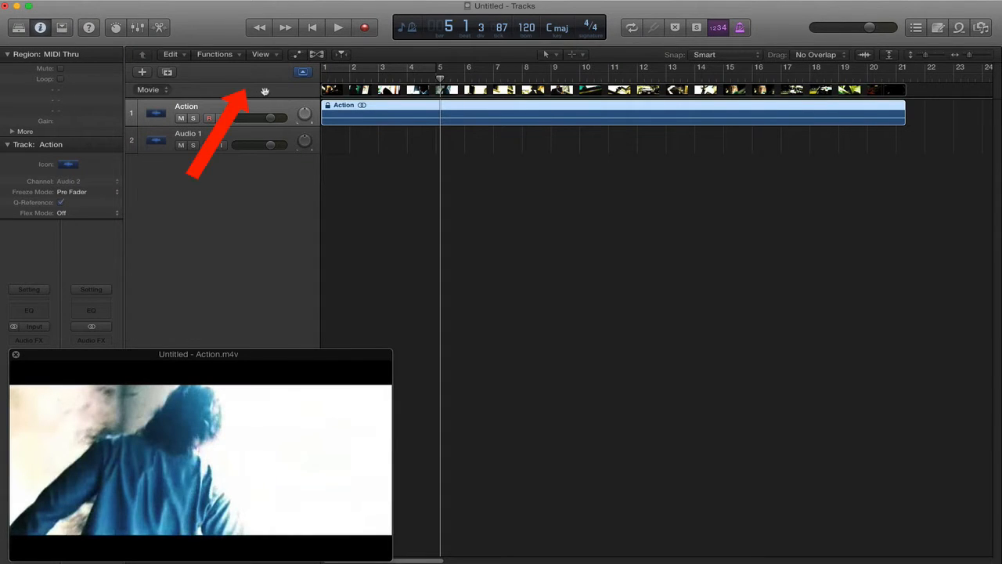
# Step: Show the Marker global track and add a first marker at the playhead
pyautogui.rightClick(266, 88)
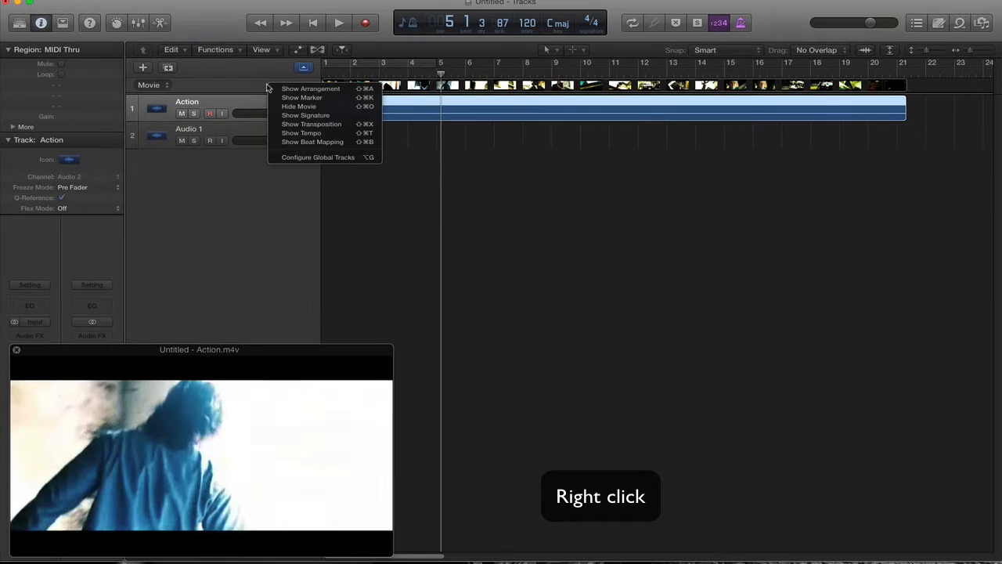
pyautogui.moveTo(302, 97)
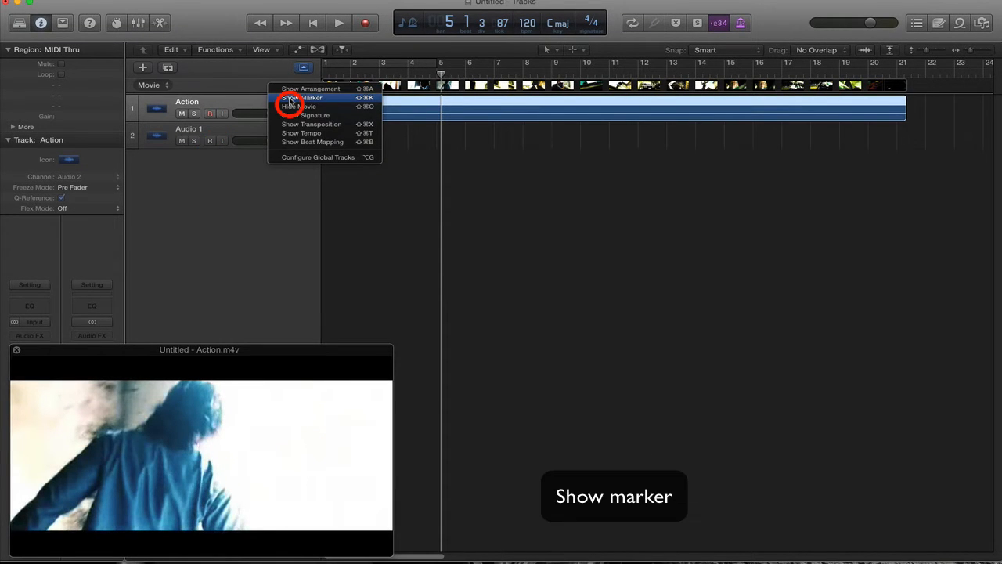
pyautogui.click(301, 97)
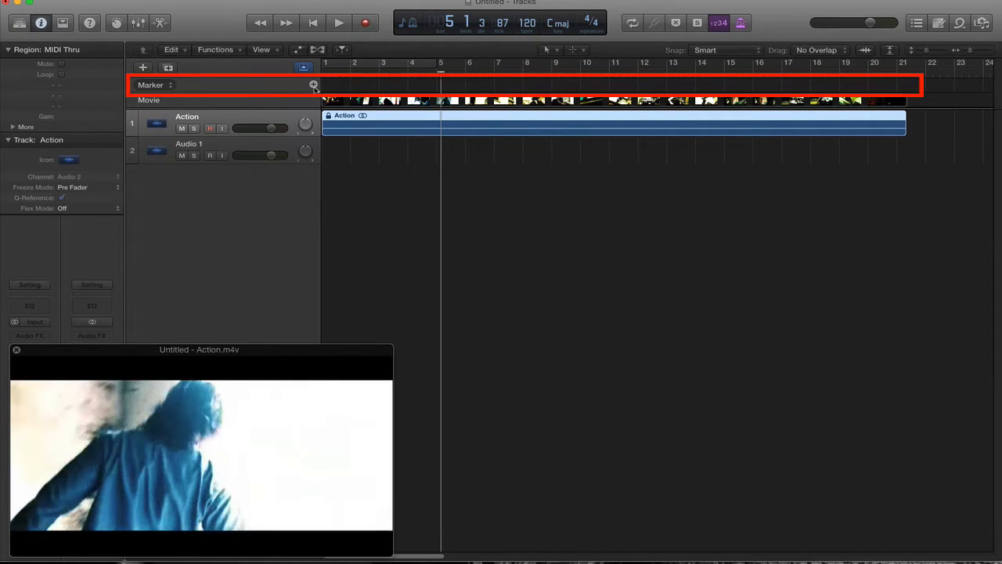
pyautogui.moveTo(313, 84)
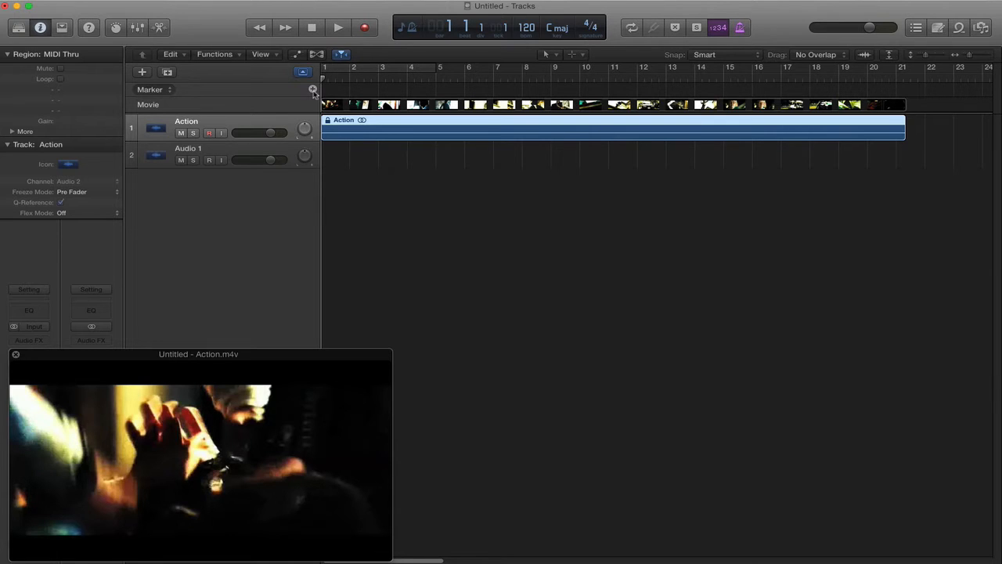
pyautogui.click(313, 88)
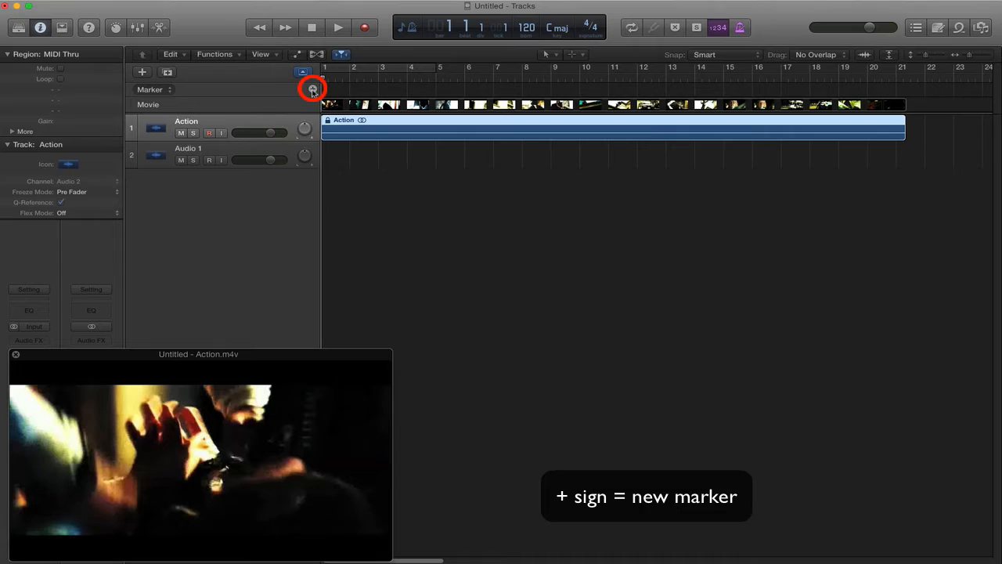
pyautogui.click(313, 88)
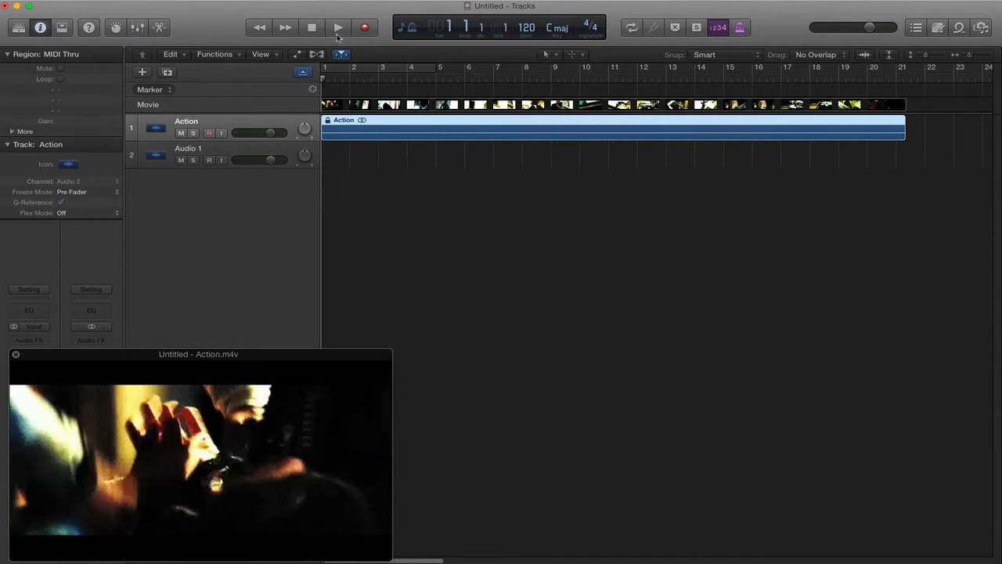
# Step: Play the clip to place markers 1–7 at its hit points
pyautogui.click(339, 29)
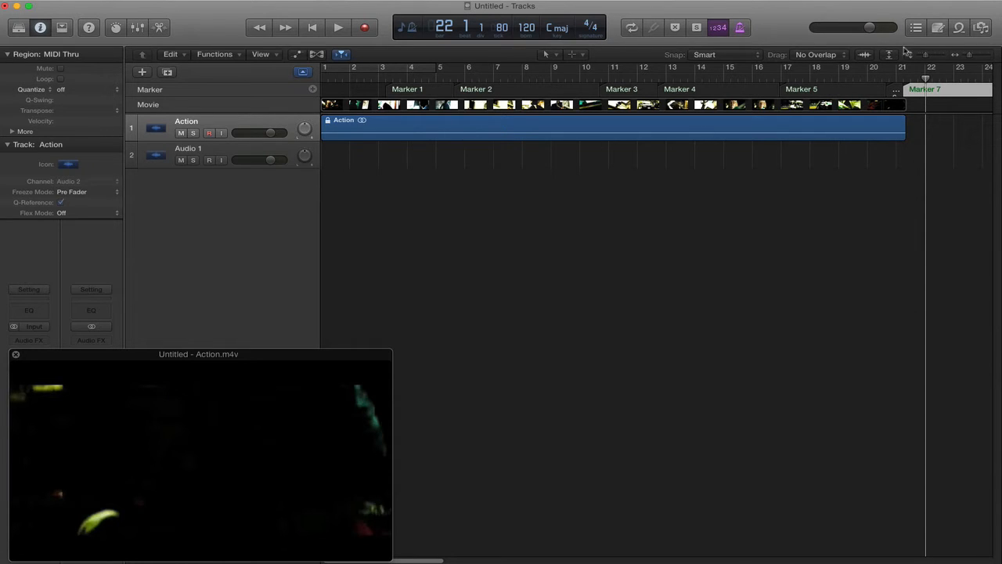
pyautogui.moveTo(961, 28)
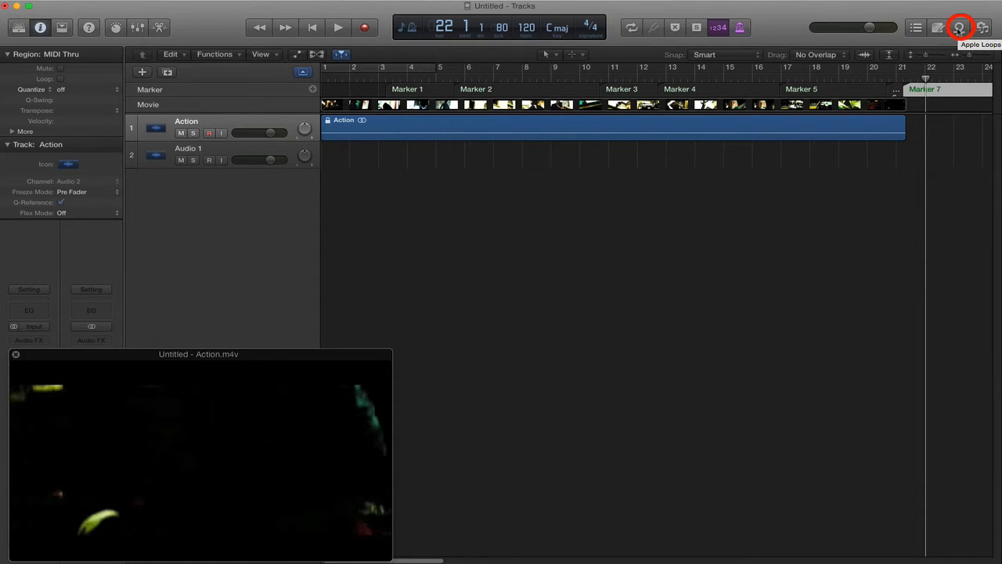
# Step: Bring the Zero Crossing Beat loop from the Loop Browser onto a new track at bar 2
pyautogui.click(962, 28)
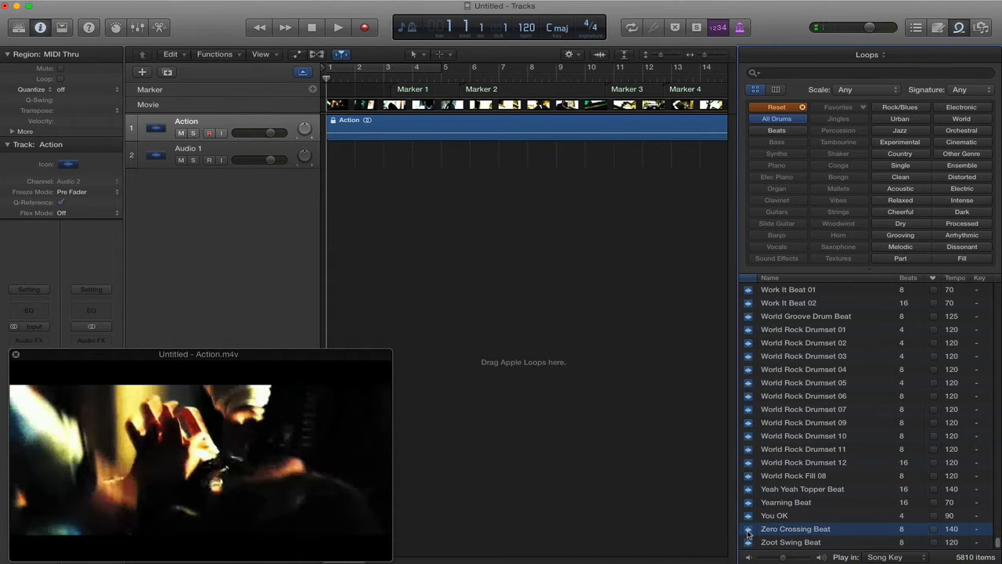
pyautogui.moveTo(796, 529); pyautogui.dragTo(395, 160)
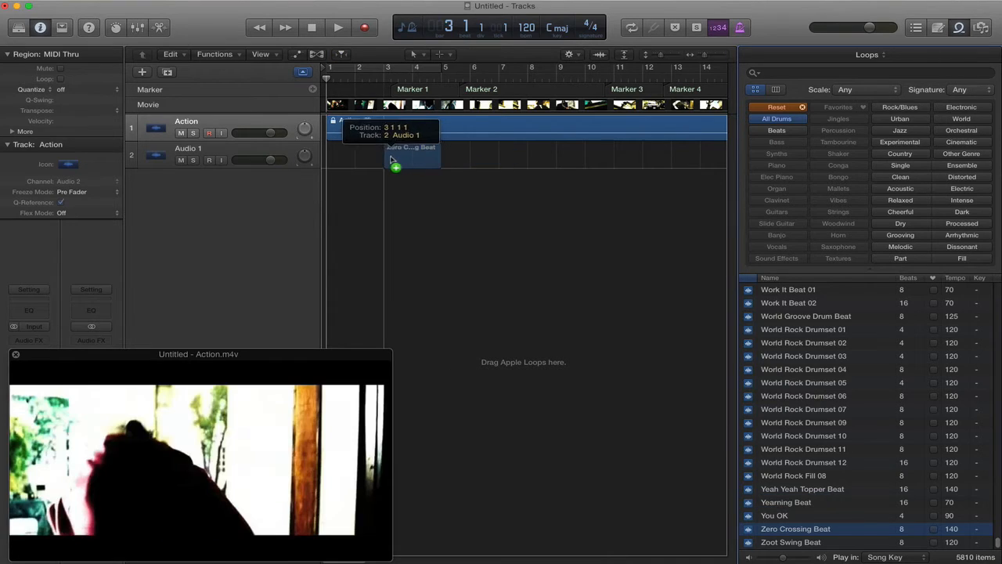
pyautogui.moveTo(796, 529); pyautogui.dragTo(411, 156)
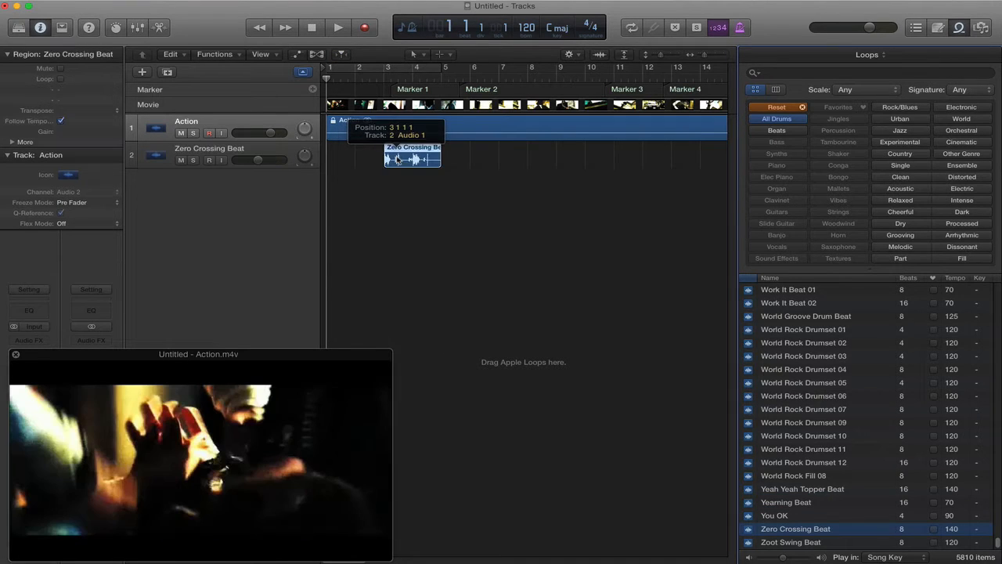
pyautogui.moveTo(413, 155); pyautogui.dragTo(414, 155)
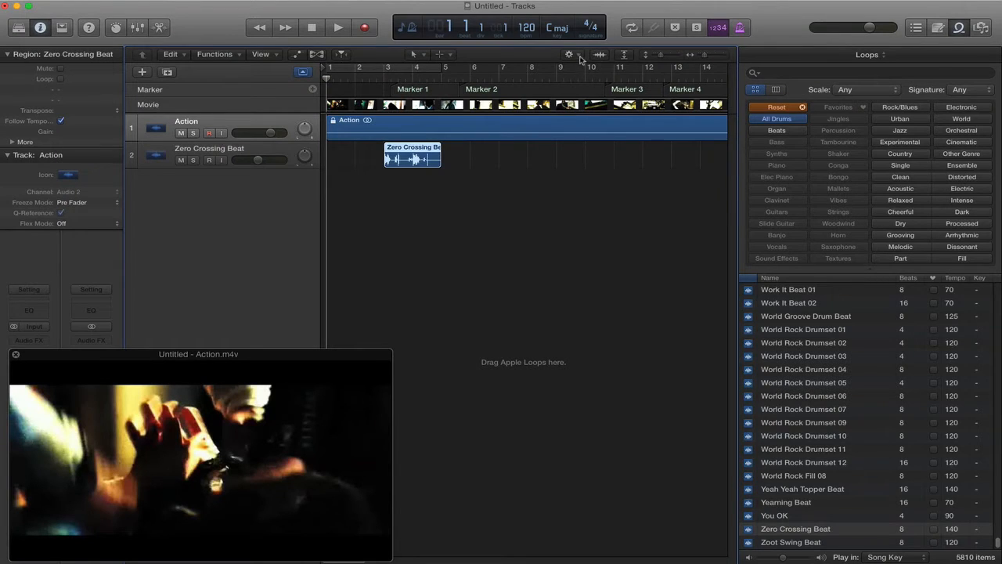
# Step: Set Snap to Ticks and line the beat hit up under a marker
pyautogui.click(570, 53)
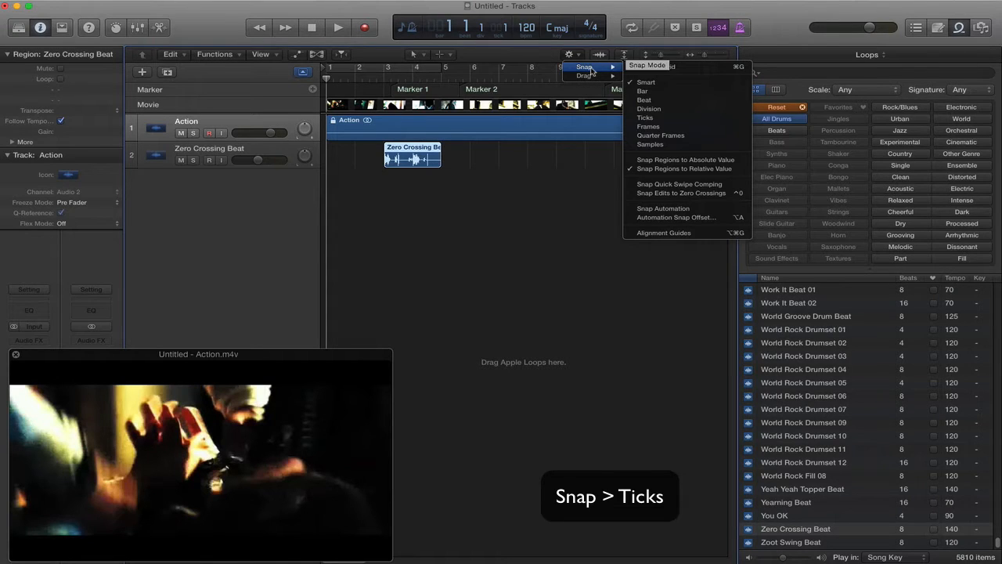
pyautogui.click(646, 117)
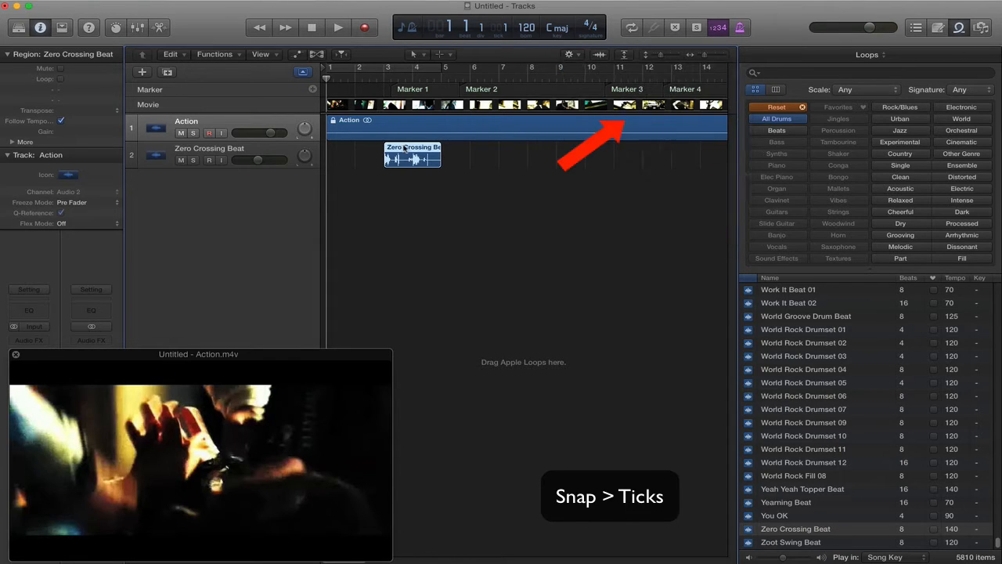
pyautogui.moveTo(414, 155); pyautogui.dragTo(415, 154)
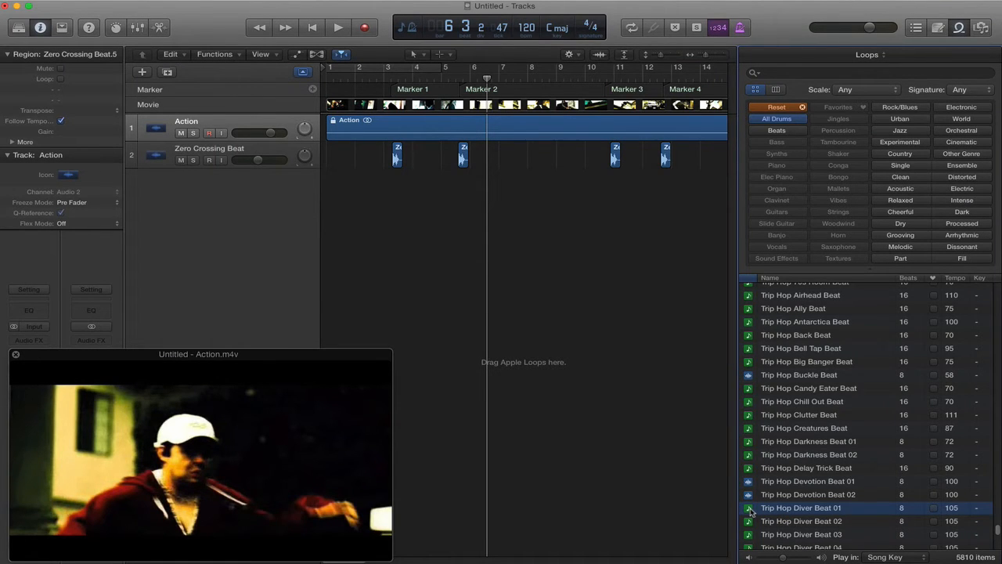
# Step: Place the Trip Hop Diver Beat 01 loop at bar 1 on a new track and loop it to the end
pyautogui.moveTo(811, 508); pyautogui.dragTo(368, 185)
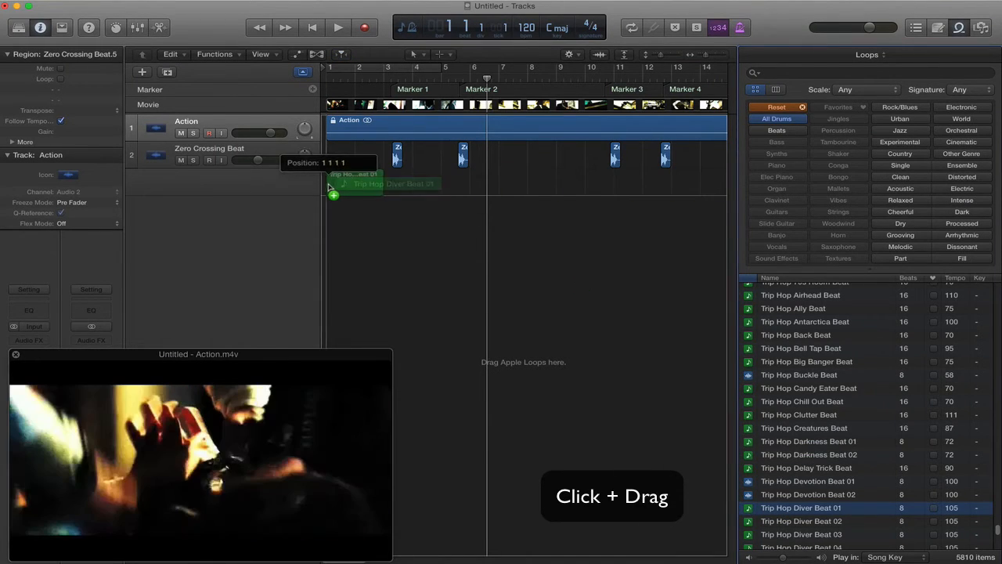
pyautogui.moveTo(815, 508); pyautogui.dragTo(354, 183)
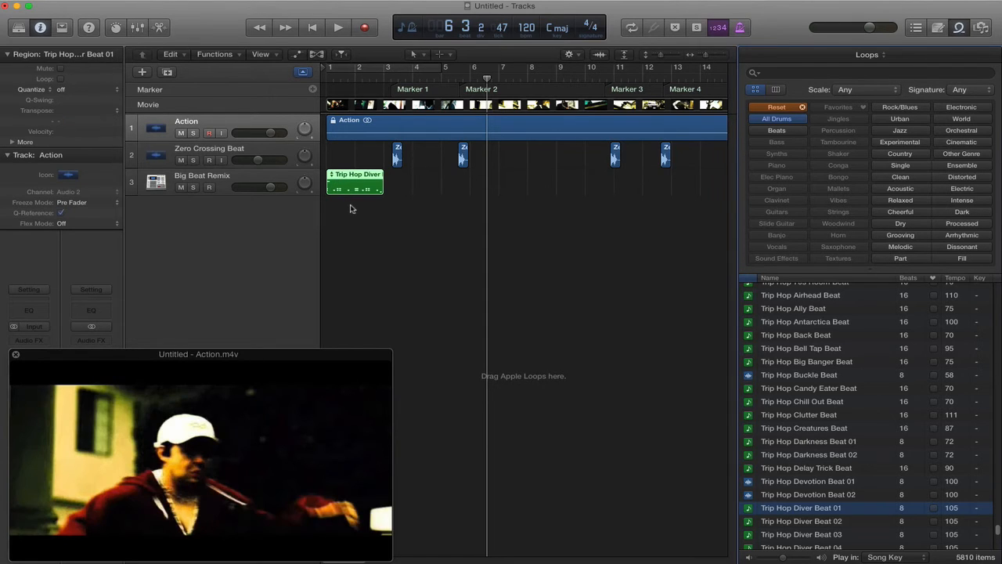
pyautogui.moveTo(384, 185); pyautogui.dragTo(721, 185)
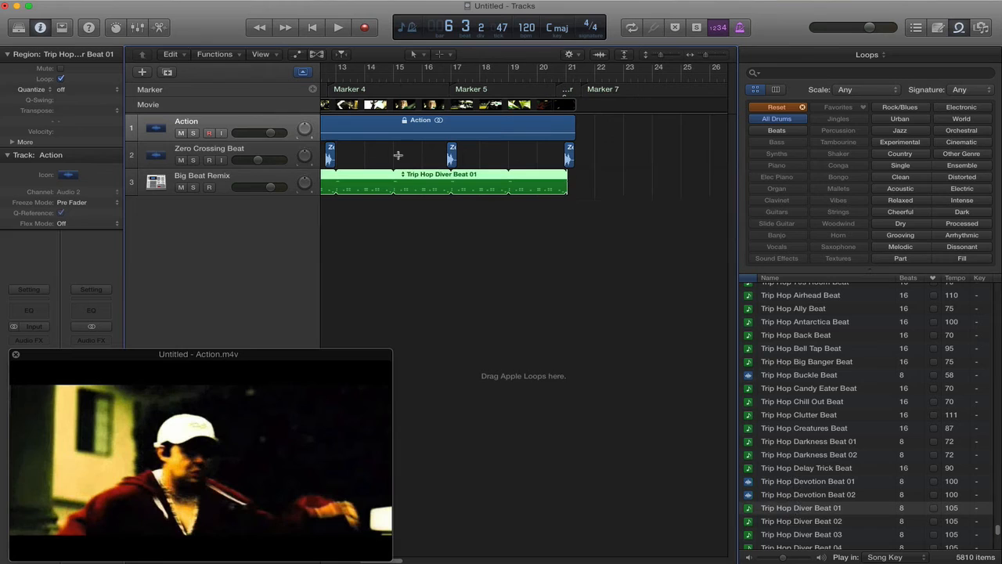
# Step: Play the arrangement back to check the effect hits against the markers
pyautogui.click(338, 28)
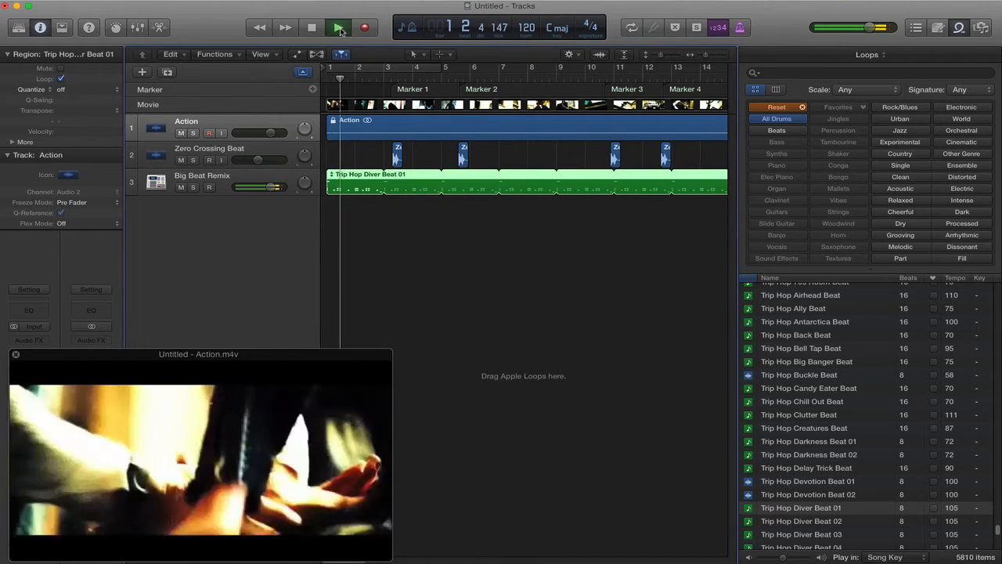
pyautogui.click(338, 29)
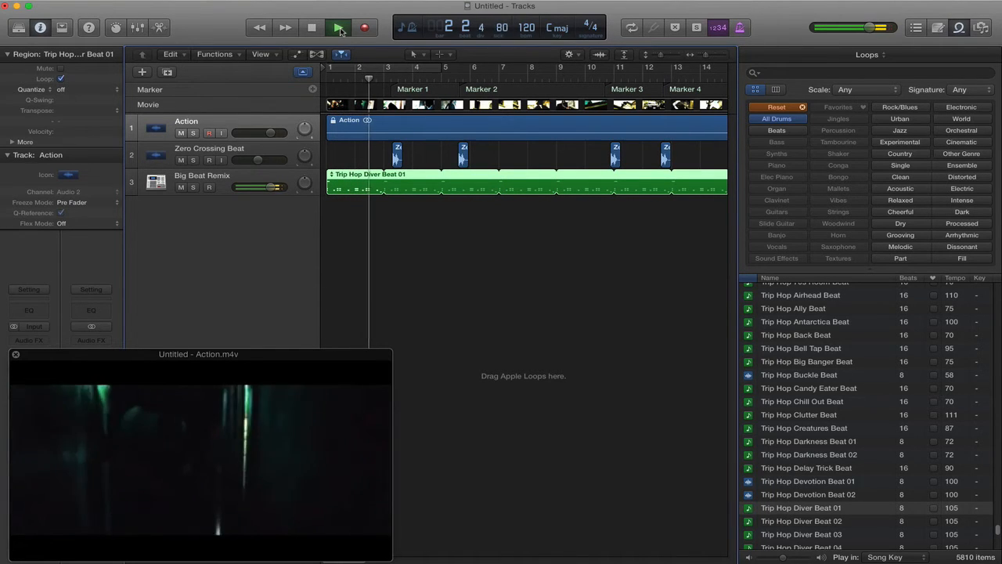
pyautogui.click(339, 29)
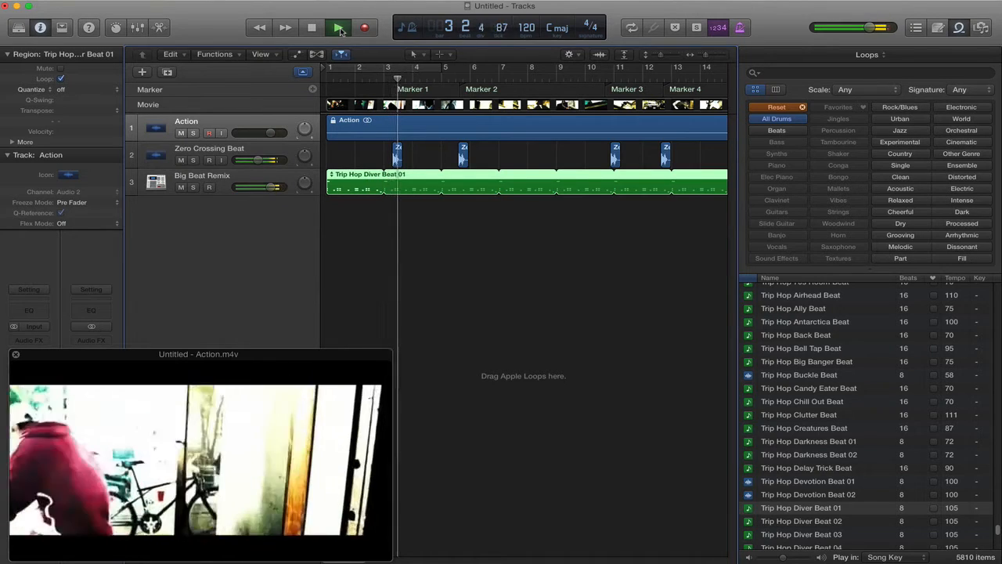
pyautogui.click(312, 28)
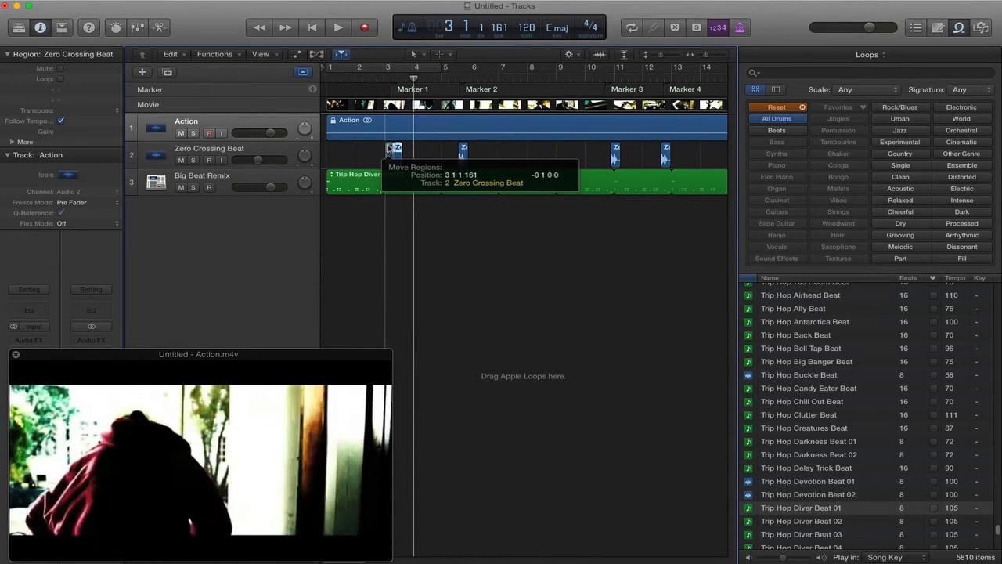
pyautogui.click(338, 27)
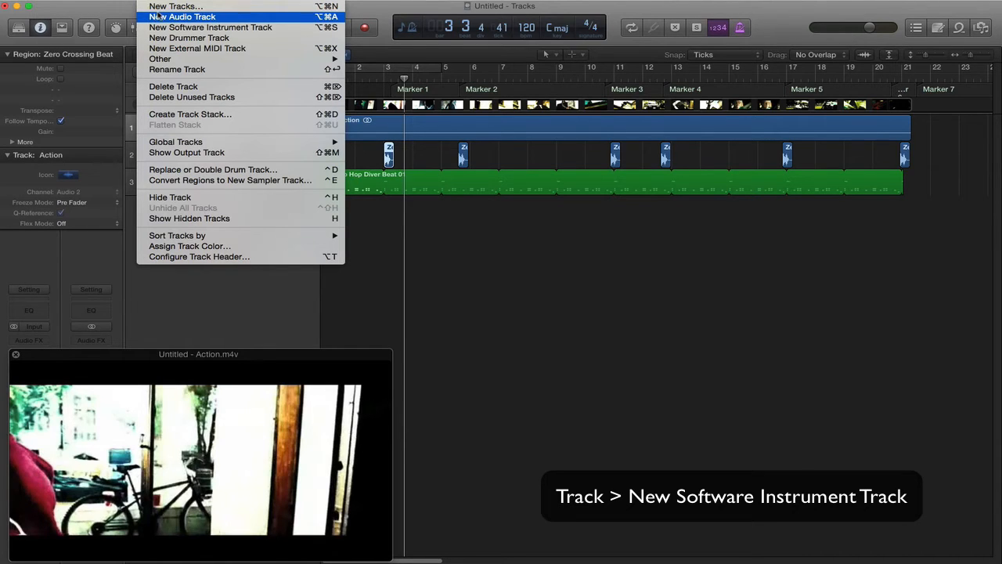
pyautogui.moveTo(210, 27)
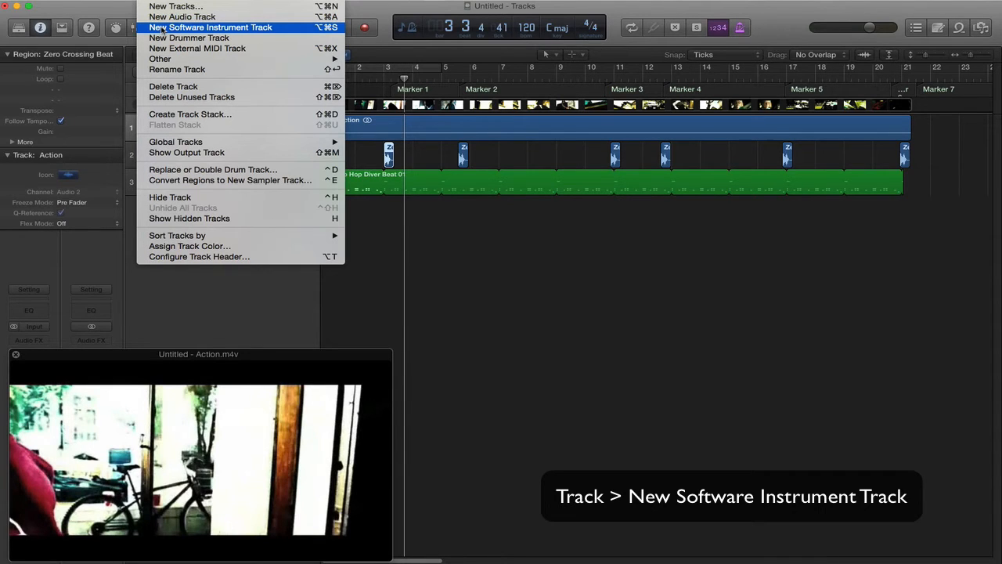
# Step: Create a Liverpool Bass software instrument track and record a bass part
pyautogui.click(210, 29)
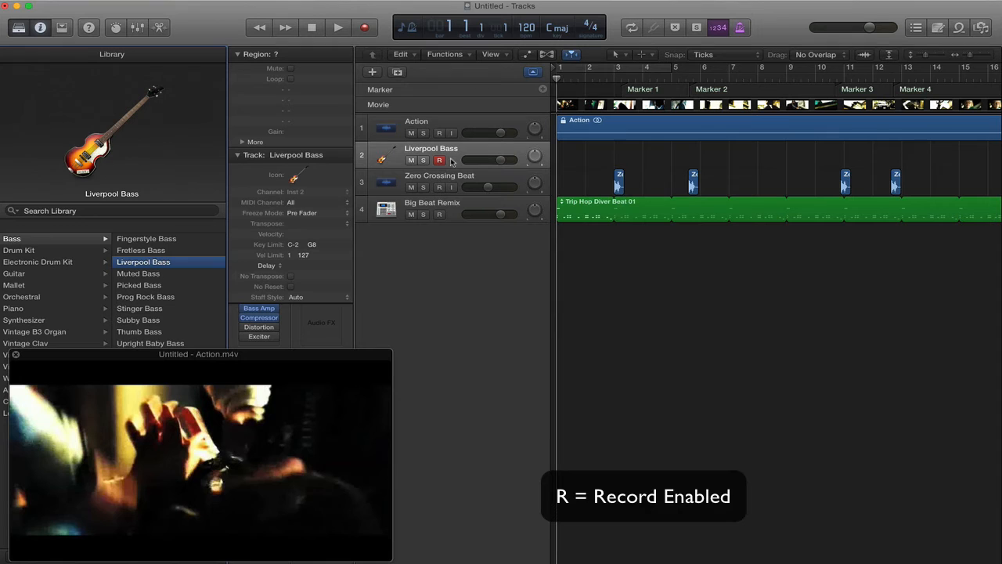
pyautogui.moveTo(439, 160)
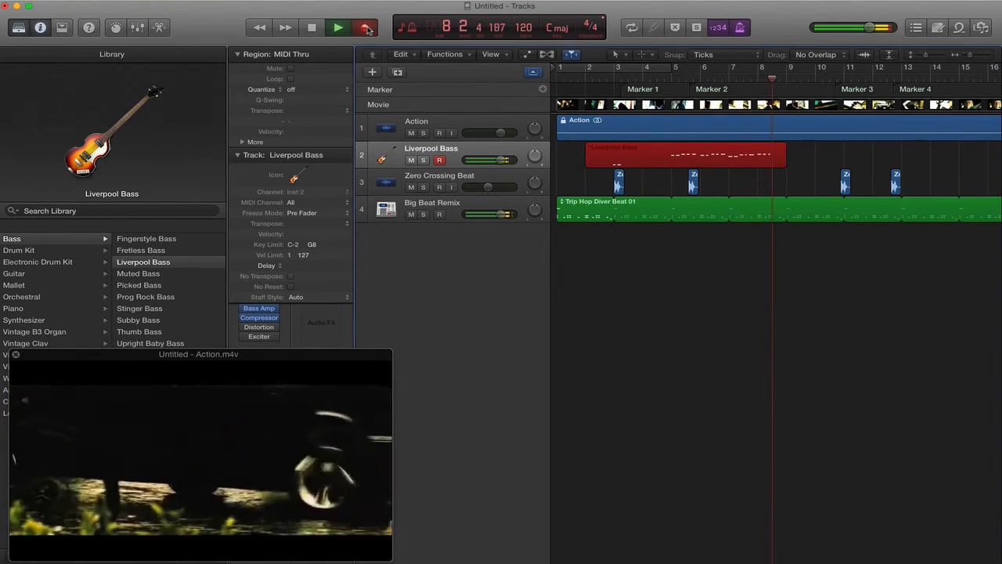
pyautogui.click(311, 28)
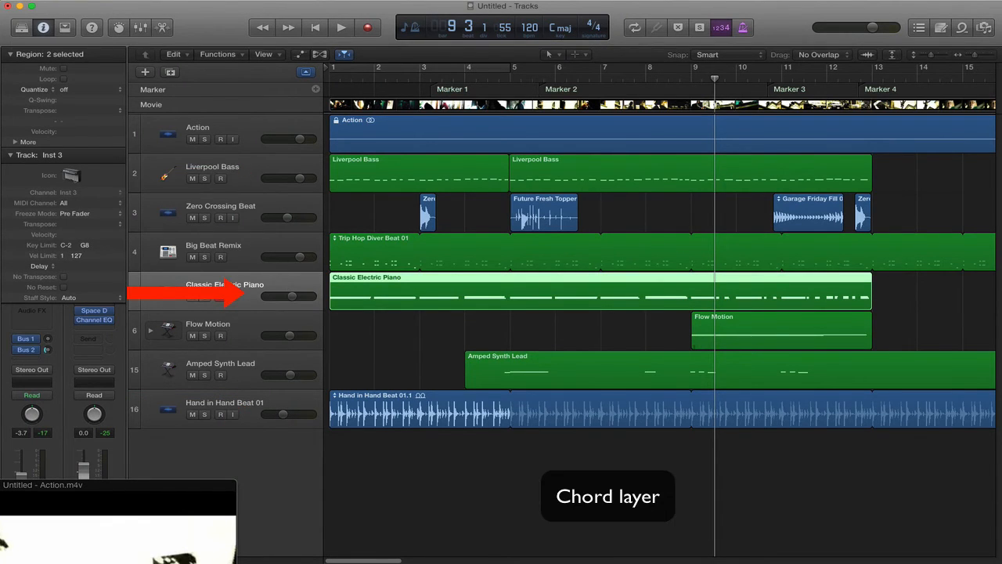
# Step: Record the Classic Electric Piano chords and Amped Synth Lead melody, then play them with the clip
pyautogui.click(219, 296)
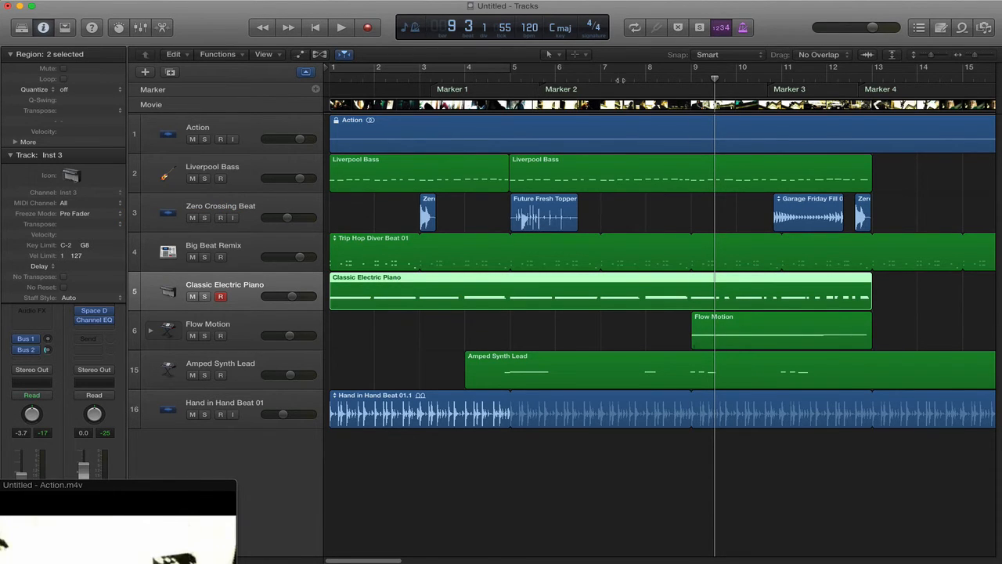
pyautogui.click(342, 27)
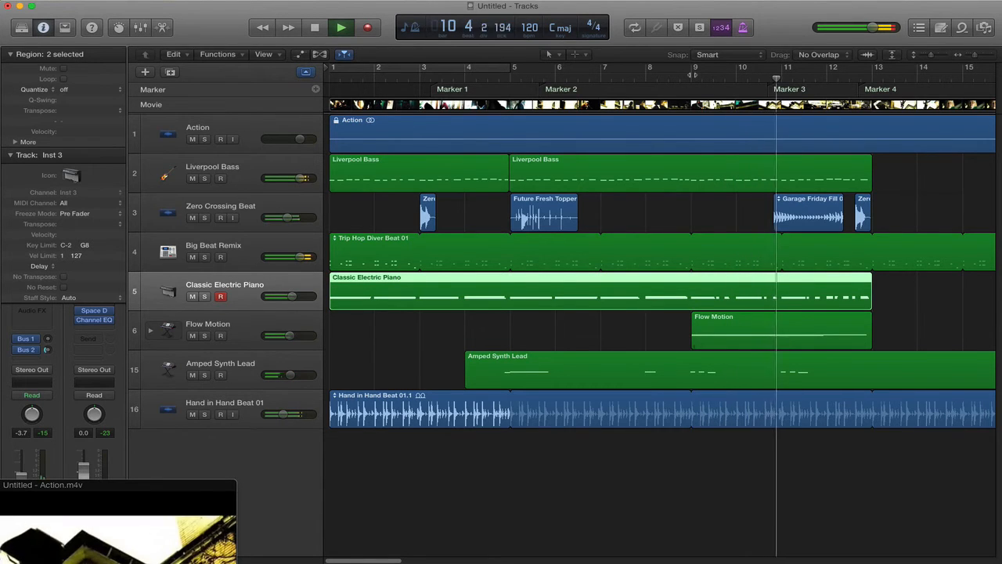
pyautogui.click(342, 28)
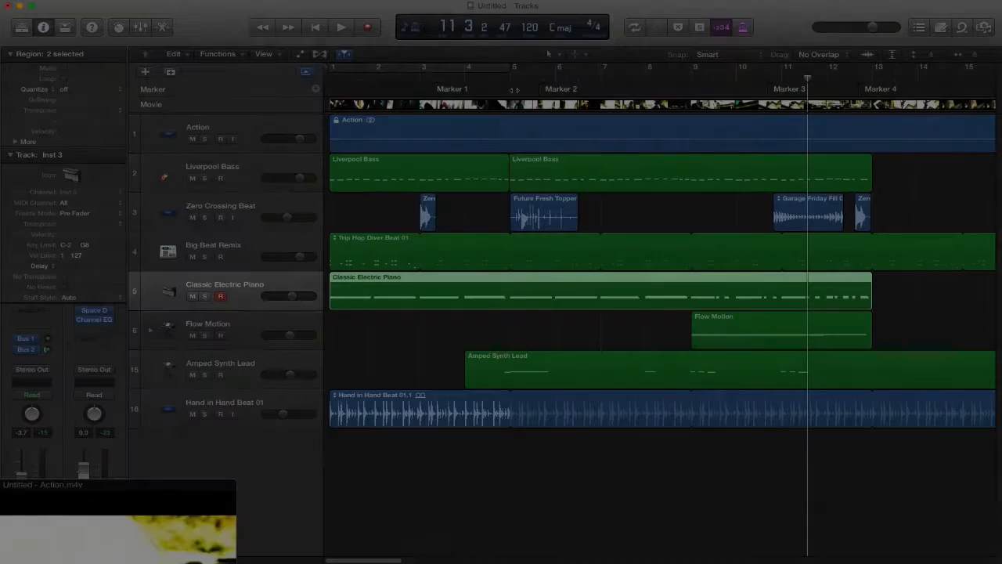
# Step: Show the mixer beneath the tracks to balance each channel's fader level
pyautogui.click(141, 28)
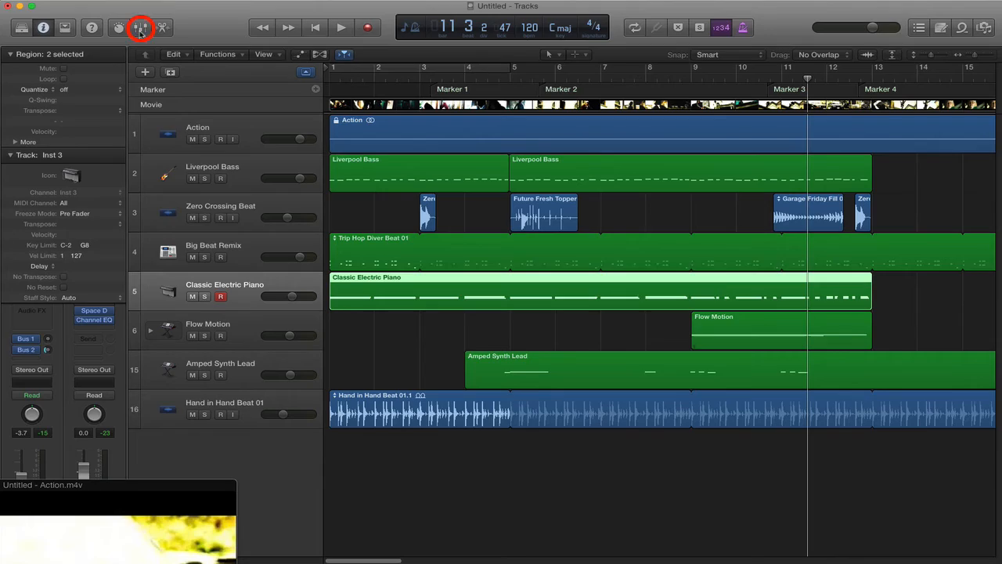
pyautogui.click(141, 28)
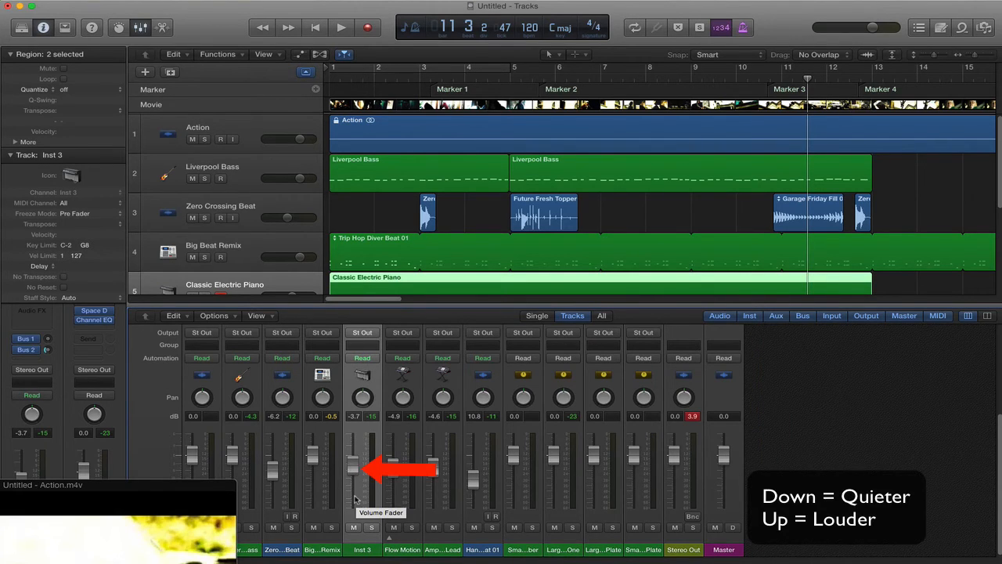
pyautogui.moveTo(354, 467)
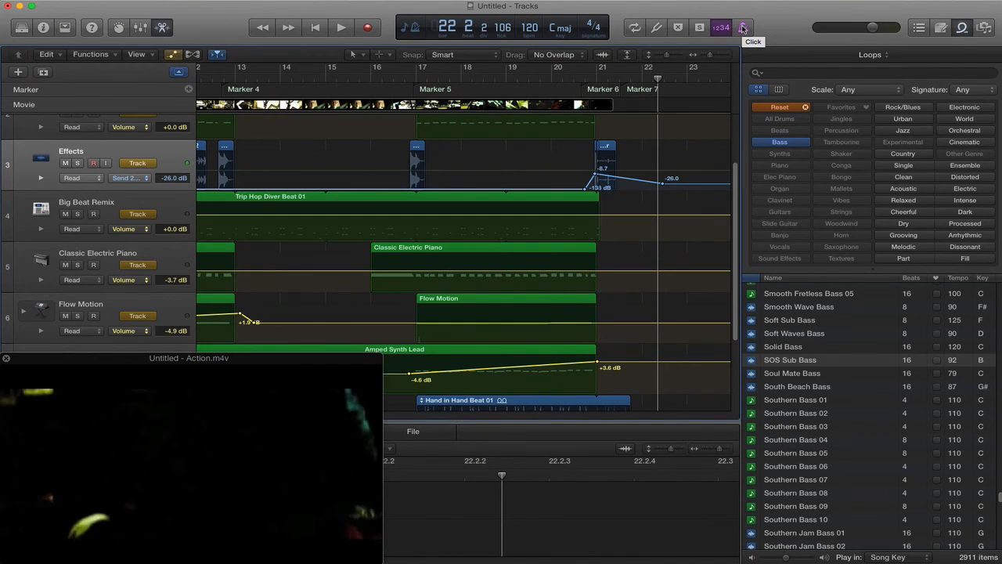
# Step: Play back the Effects track's volume ramp into Marker 7 to check the swell
pyautogui.click(342, 28)
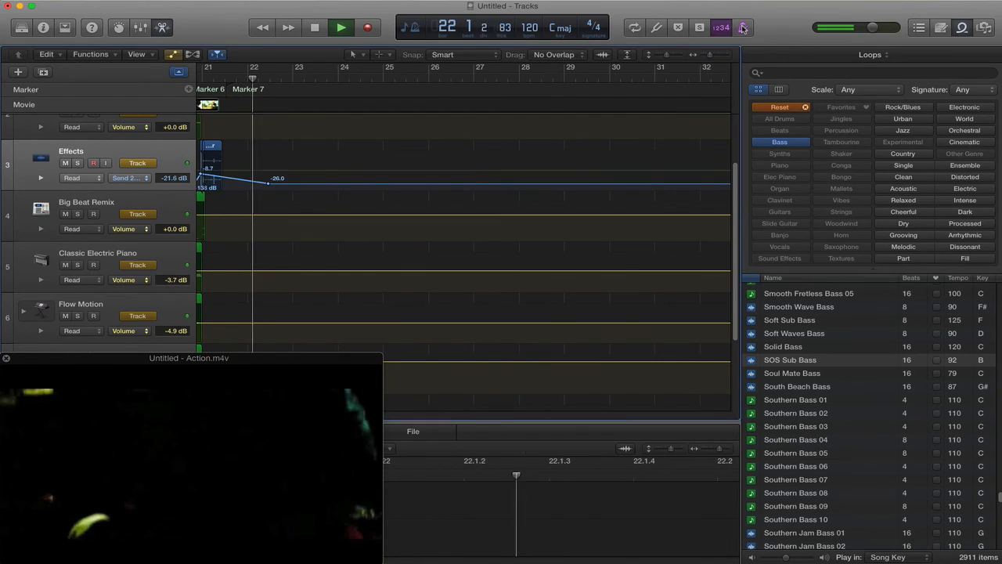
pyautogui.click(341, 28)
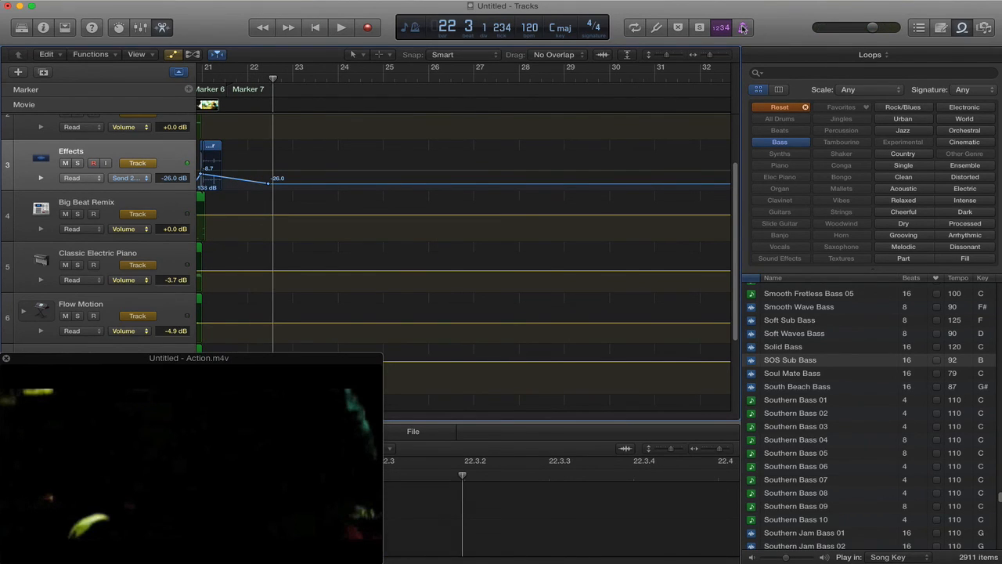